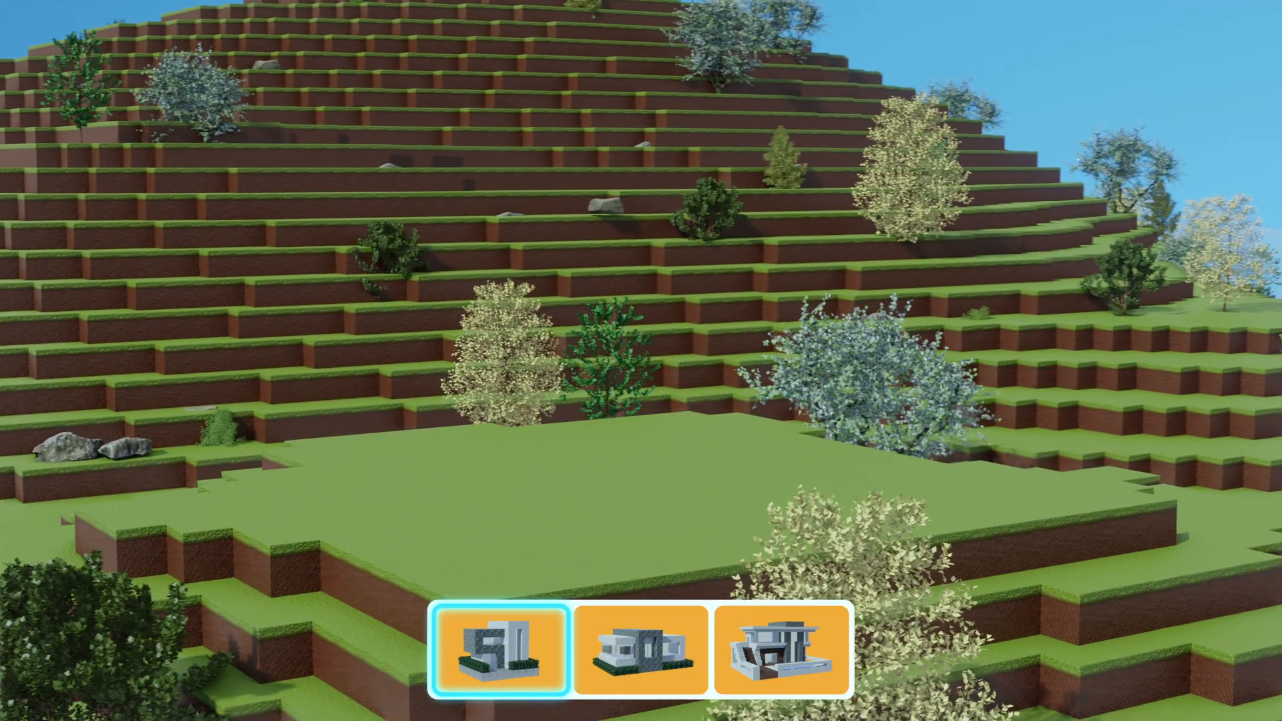
Show the tall, wide and terraced house designs in turn, ending on the terraced one.
{"action": "left_click", "coordinate": [496, 653]}
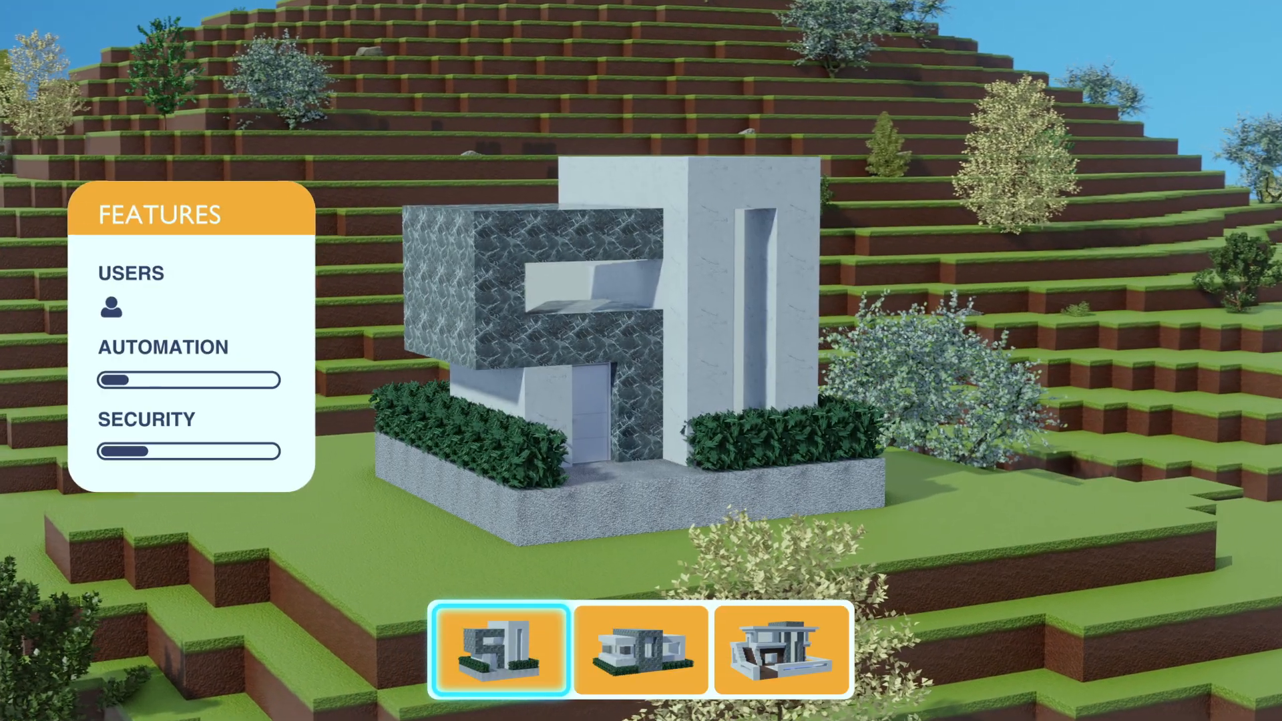
{"action": "left_click", "coordinate": [639, 651]}
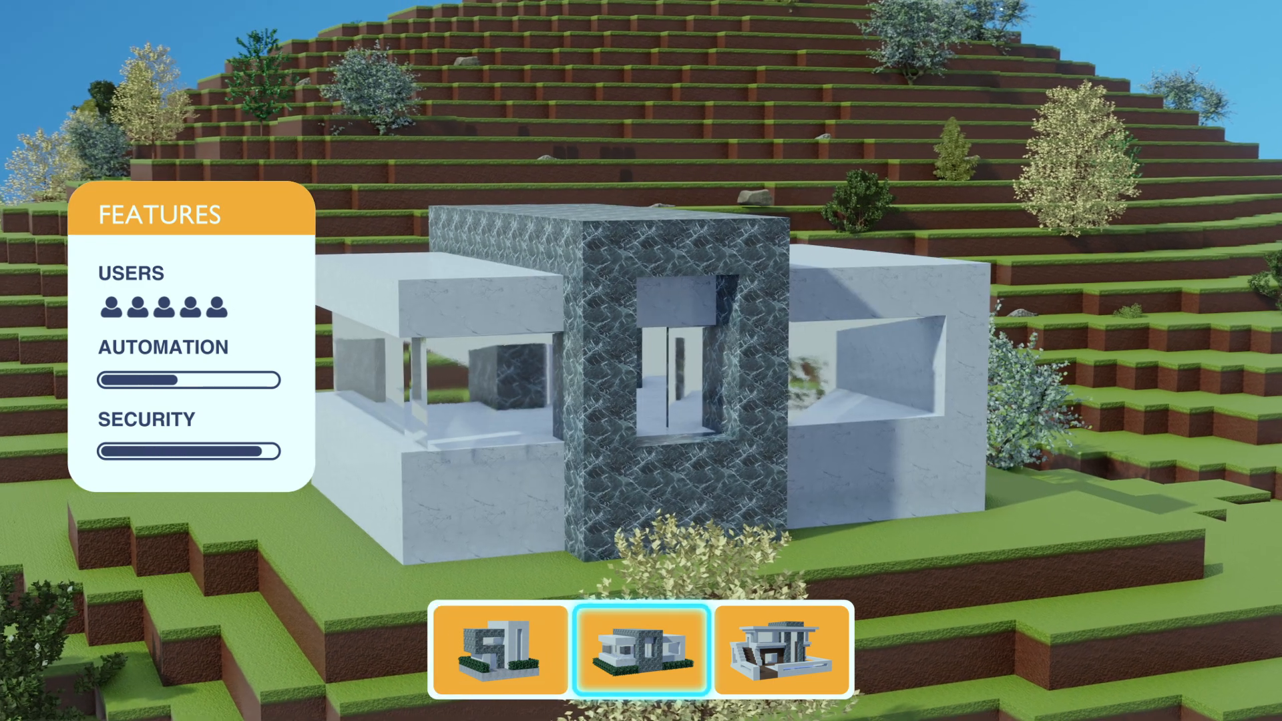
{"action": "left_click", "coordinate": [784, 656]}
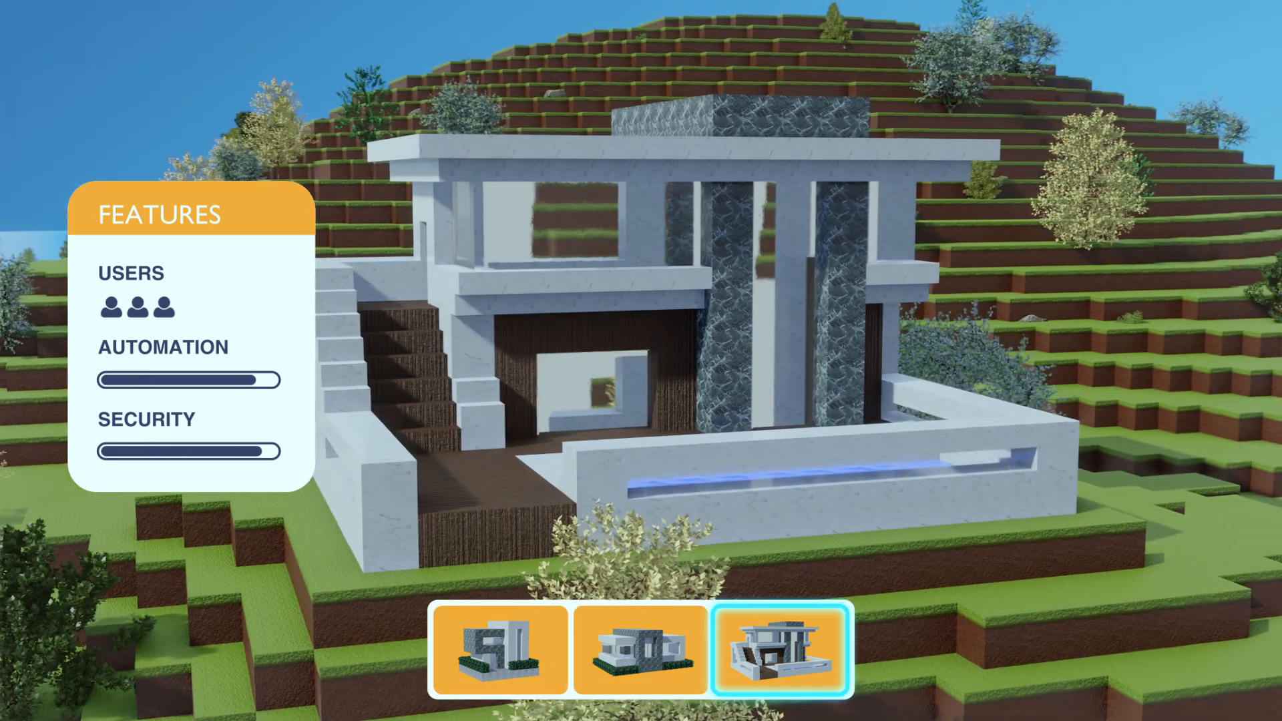